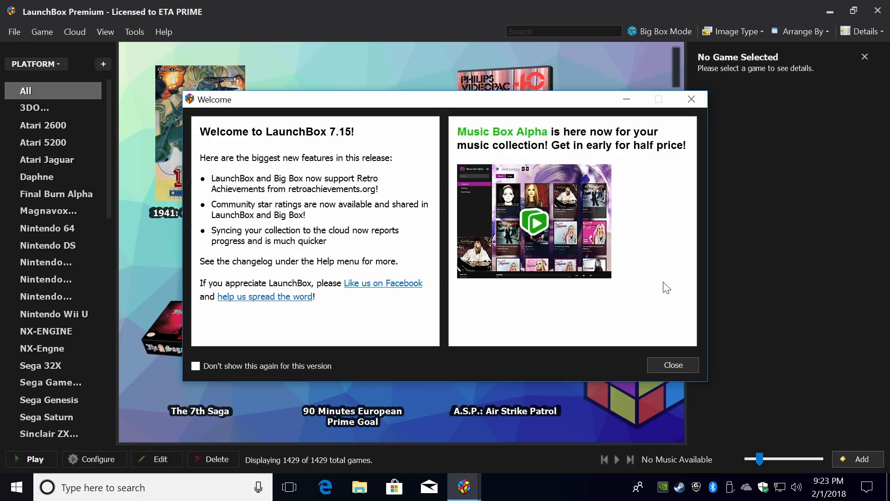
pyautogui.moveTo(126, 162)
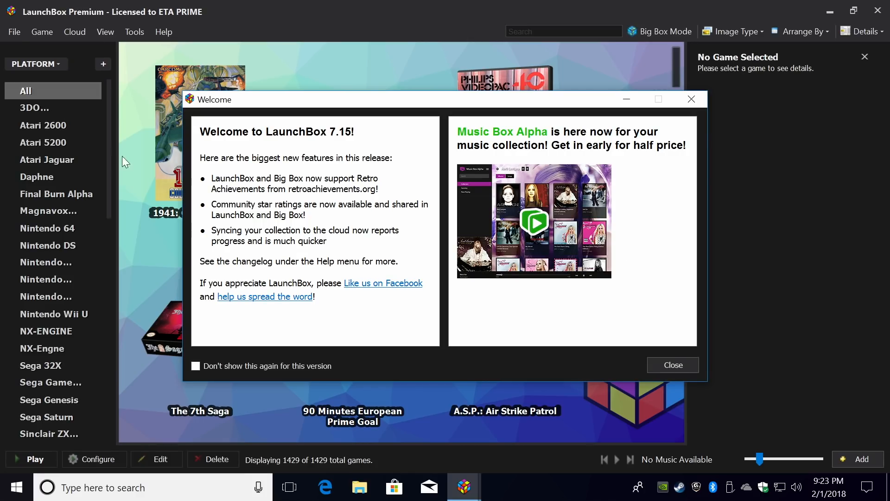
pyautogui.moveTo(330, 133)
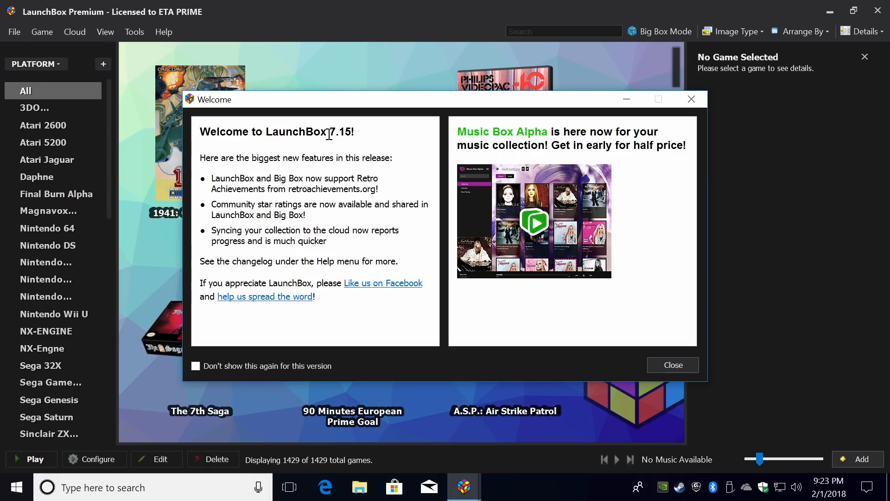
pyautogui.moveTo(686, 323)
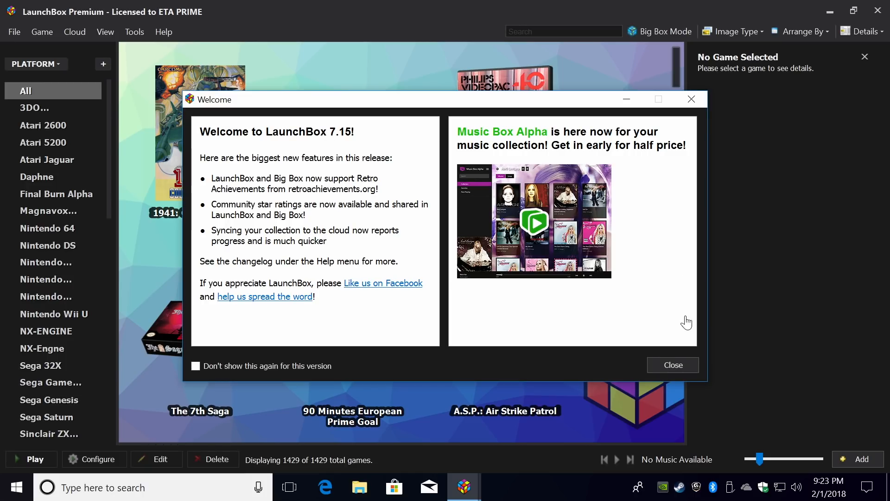
# Step: Dismiss the Welcome to LaunchBox 7.15 dialog to reveal the 1429-game library
pyautogui.click(673, 365)
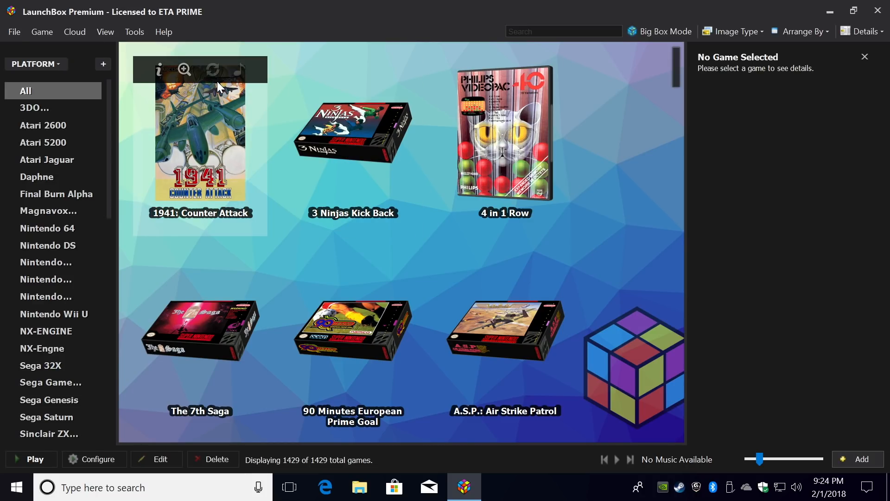
pyautogui.moveTo(764, 366)
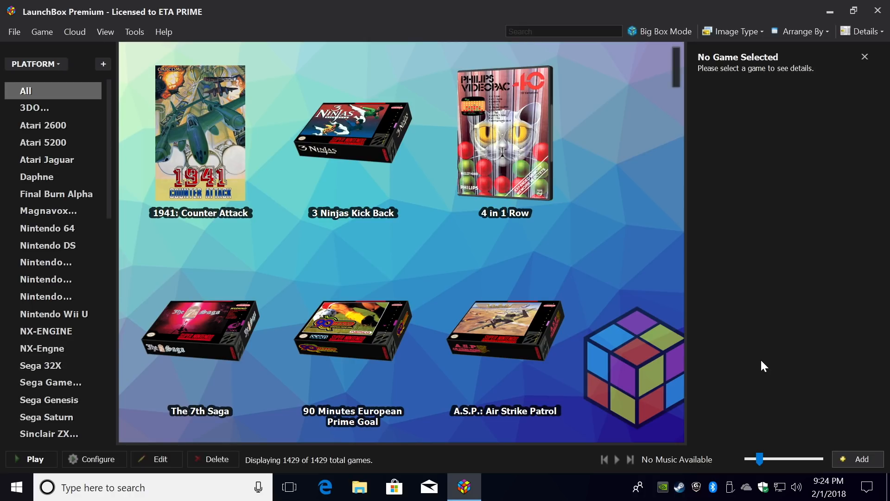
pyautogui.moveTo(130, 37)
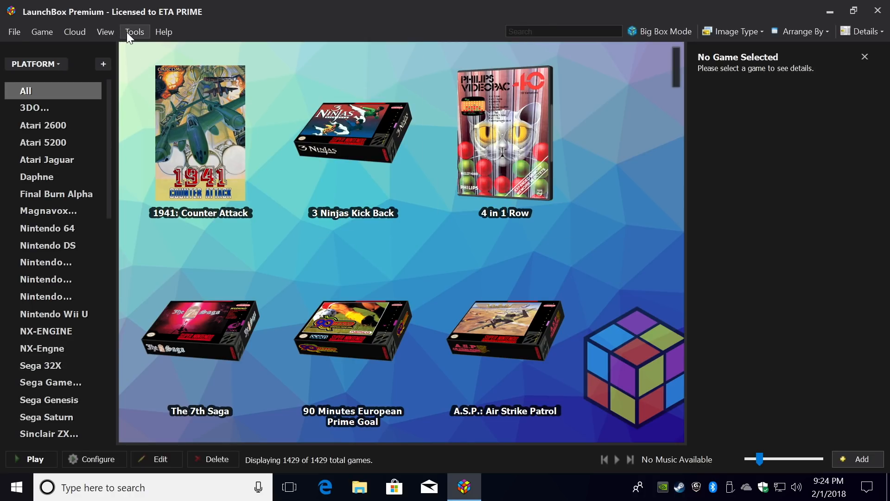
# Step: Enable Check for Updates on Startup in Options > Updates, save, and close LaunchBox
pyautogui.click(134, 32)
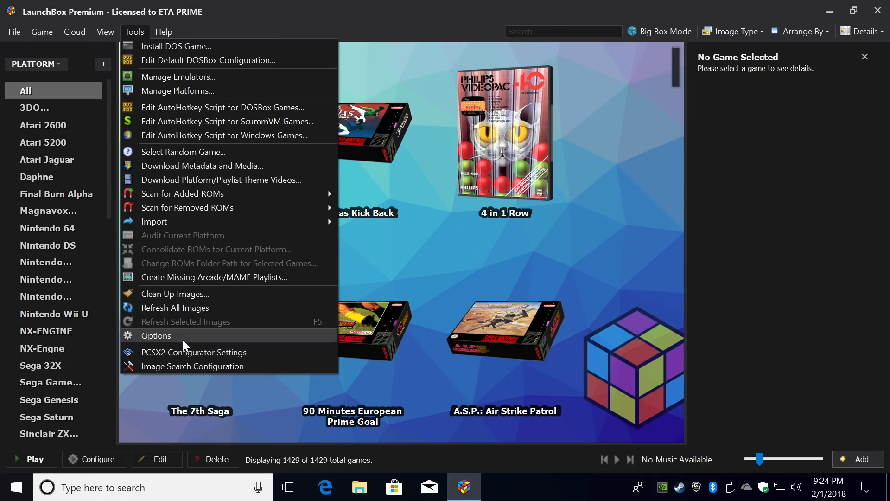
pyautogui.click(156, 336)
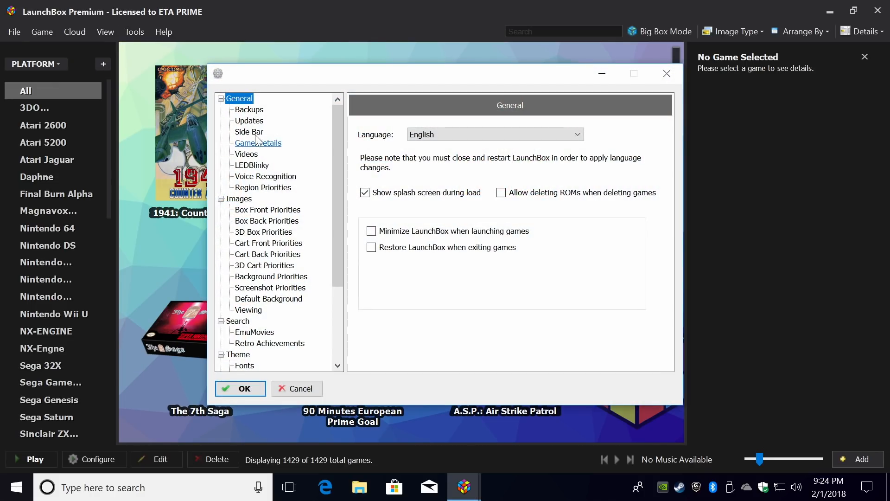
pyautogui.click(250, 121)
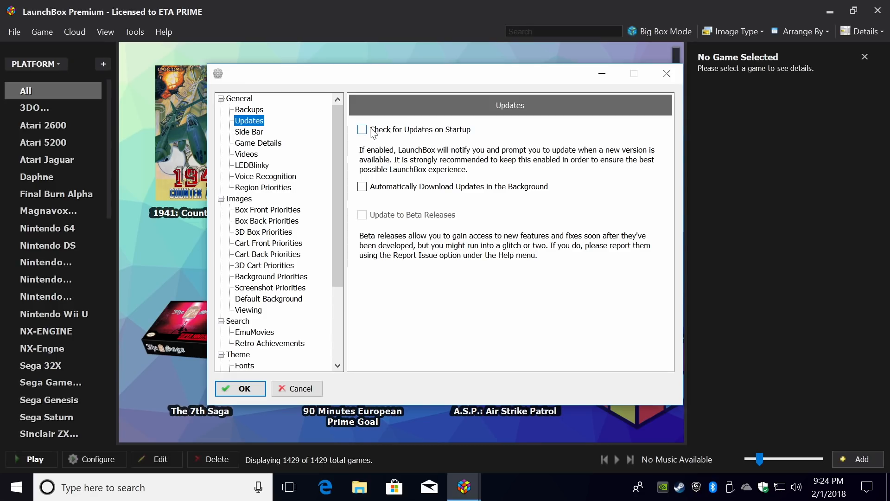
pyautogui.click(361, 129)
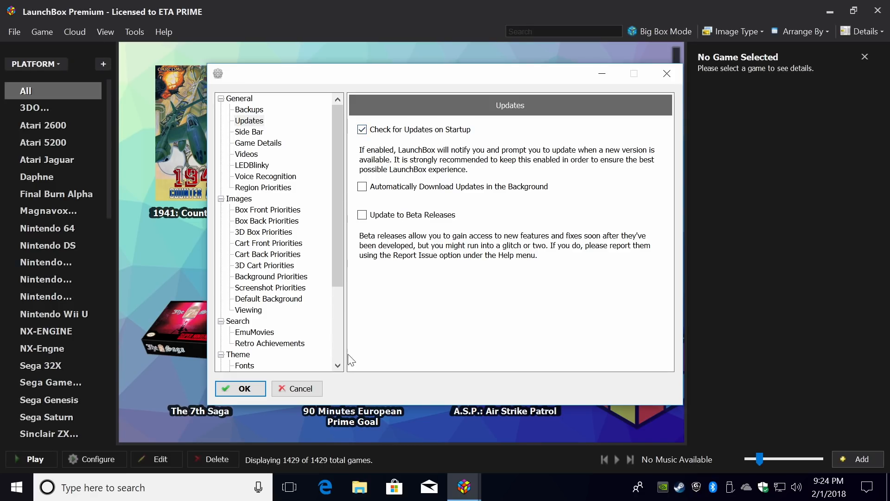
pyautogui.click(240, 389)
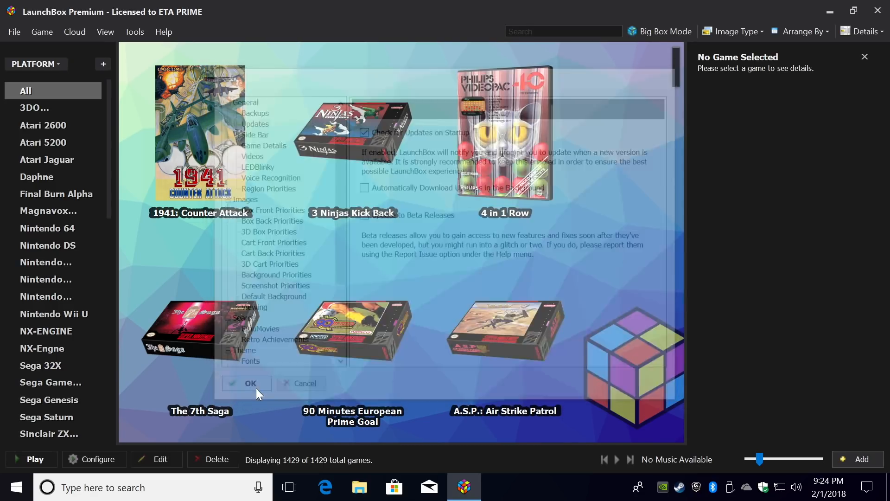
pyautogui.click(247, 383)
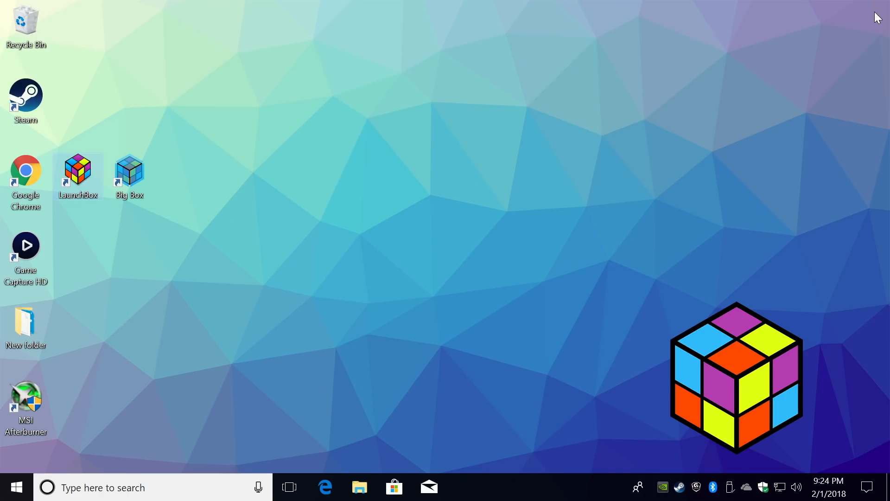
pyautogui.moveTo(539, 41)
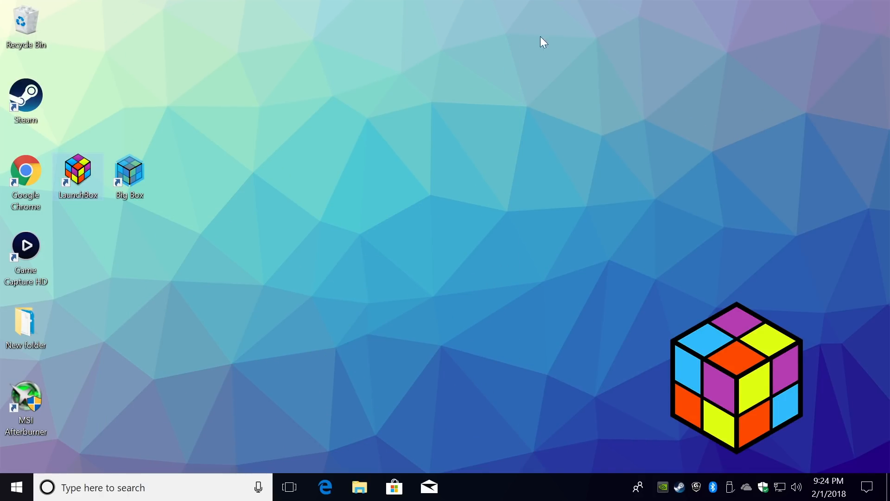
# Step: Relaunch LaunchBox from the desktop shortcut and decline the new official version update
pyautogui.doubleClick(78, 170)
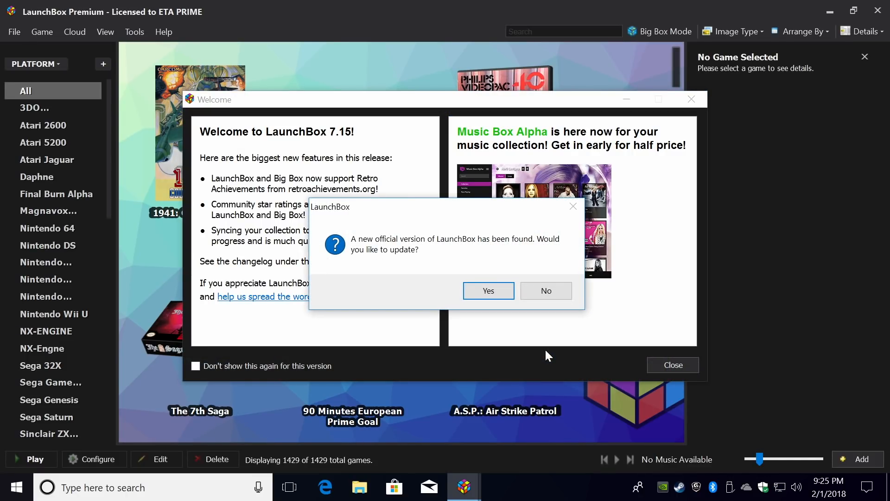
pyautogui.moveTo(528, 253)
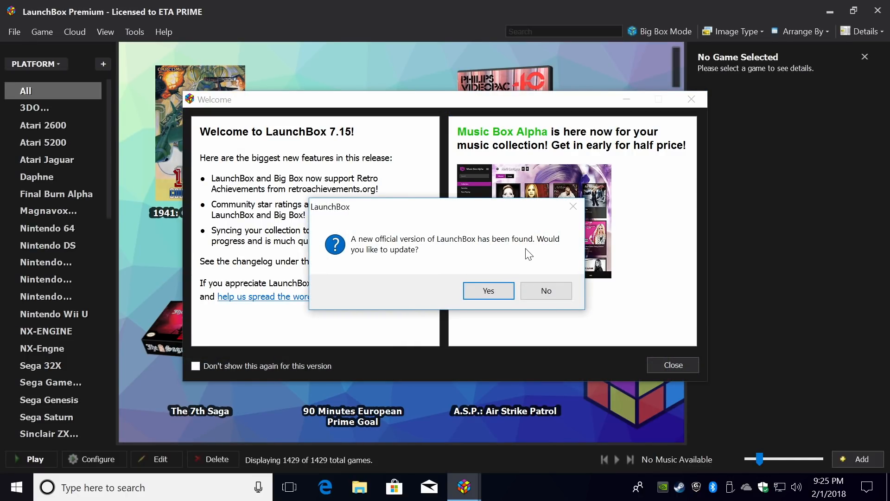
pyautogui.moveTo(434, 269)
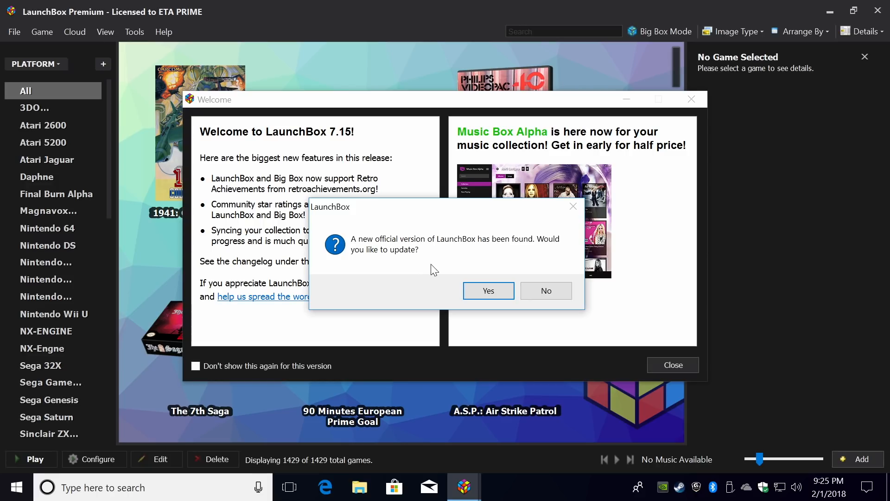
pyautogui.moveTo(553, 295)
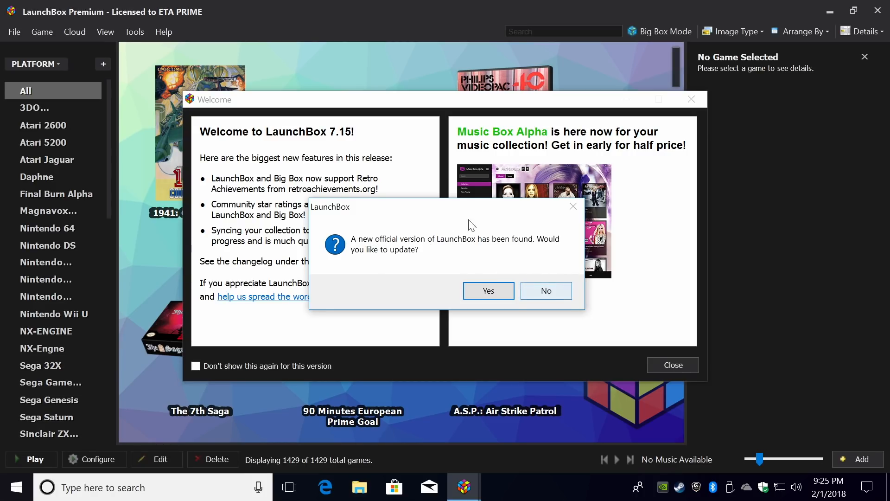
pyautogui.click(545, 290)
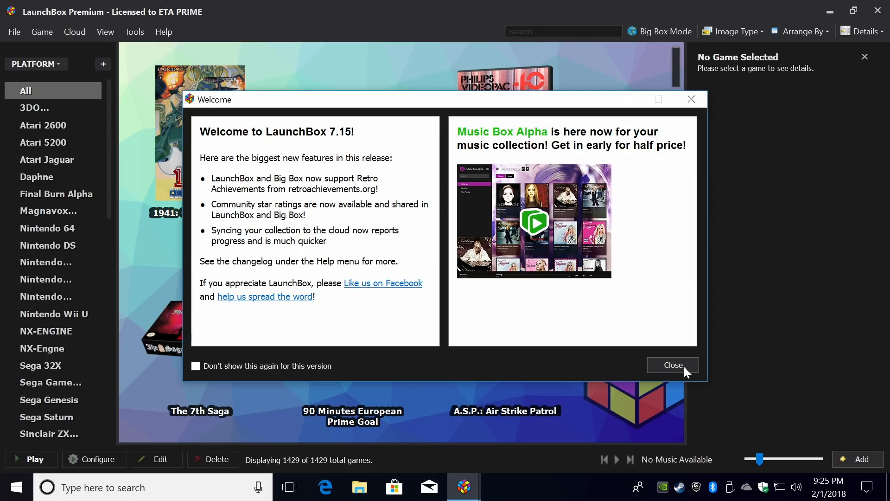
# Step: Dismiss the welcome screen, review the Updates options page, and confirm without changes
pyautogui.click(674, 366)
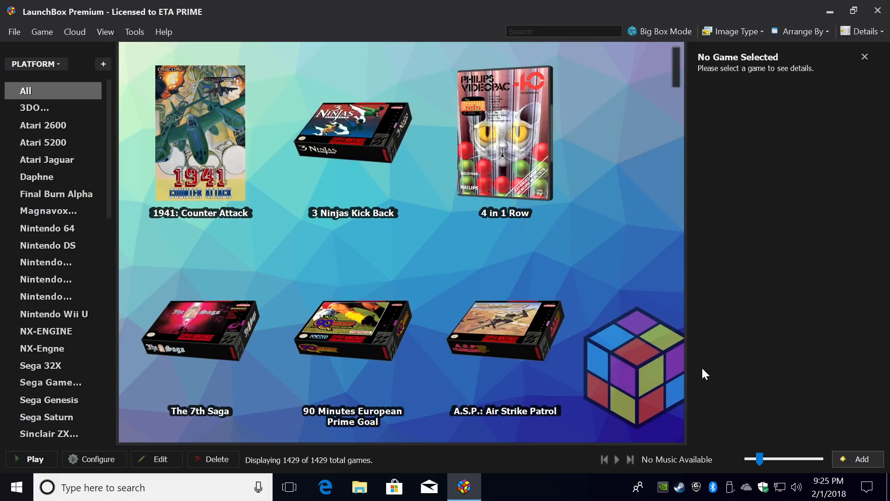
pyautogui.moveTo(150, 102)
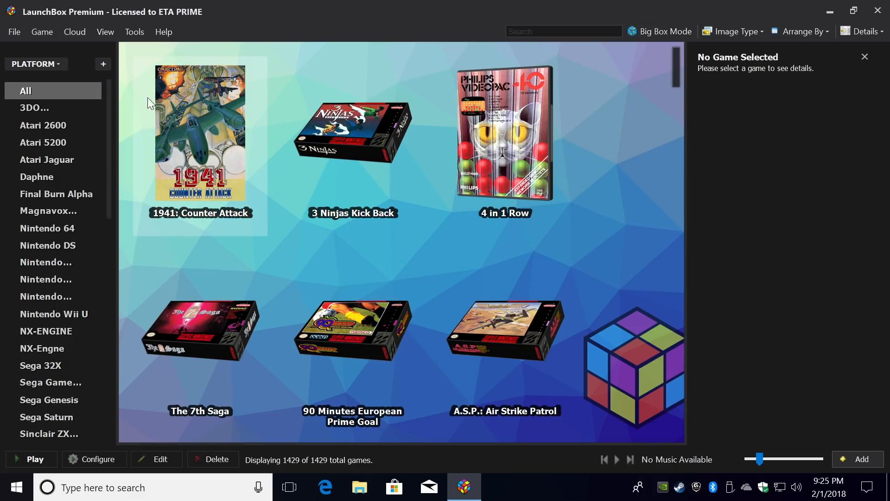
pyautogui.click(133, 32)
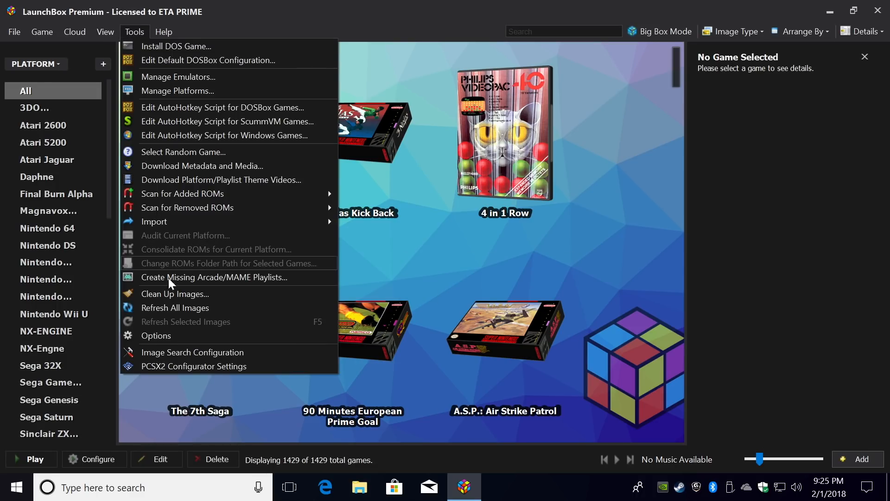
pyautogui.click(155, 335)
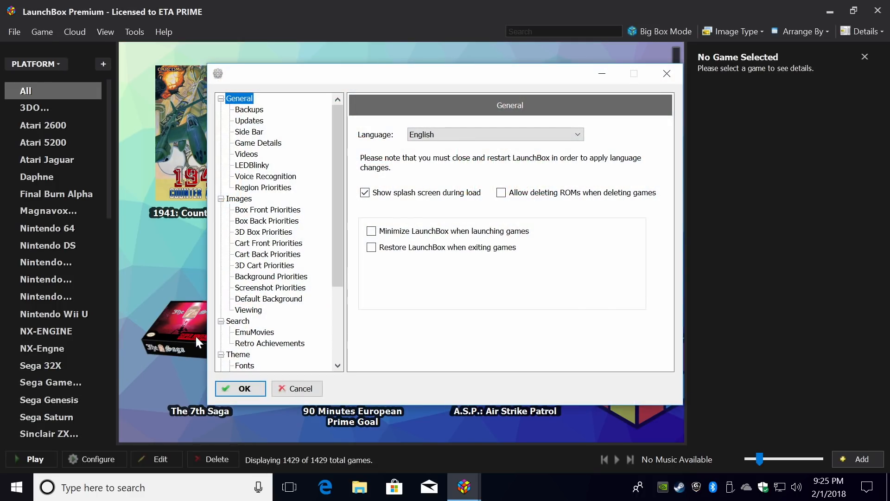
pyautogui.click(248, 121)
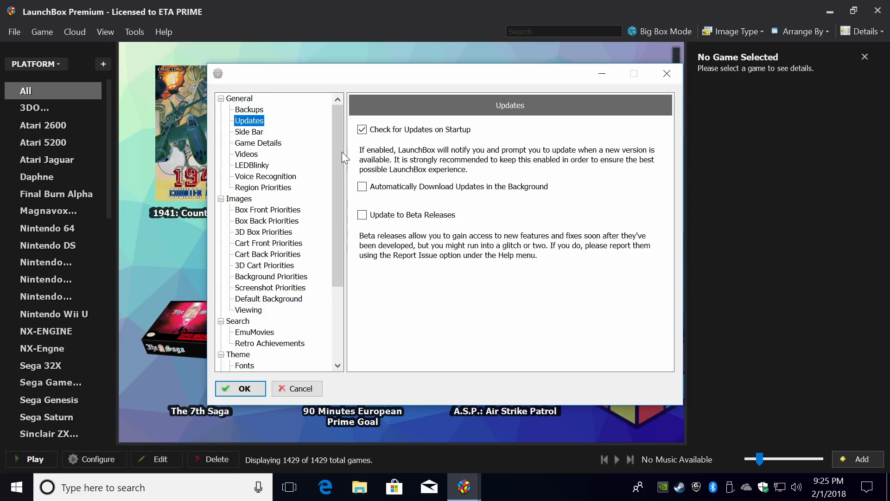
pyautogui.moveTo(467, 139)
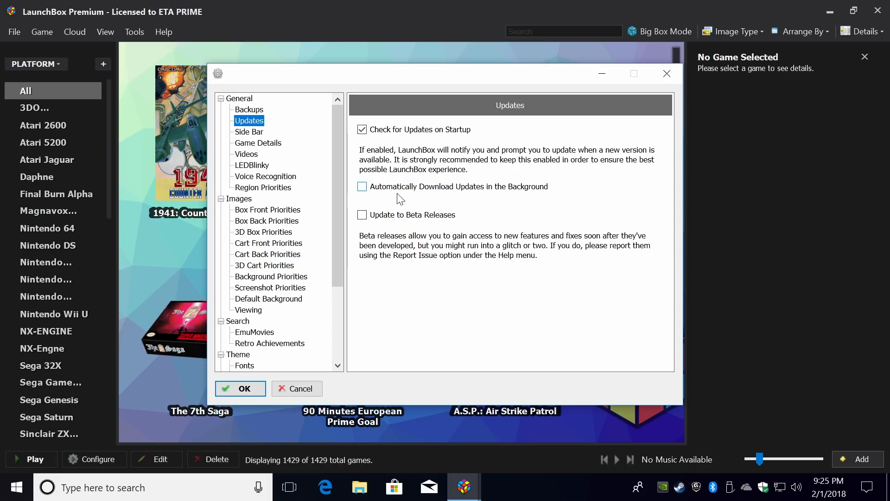
pyautogui.moveTo(425, 196)
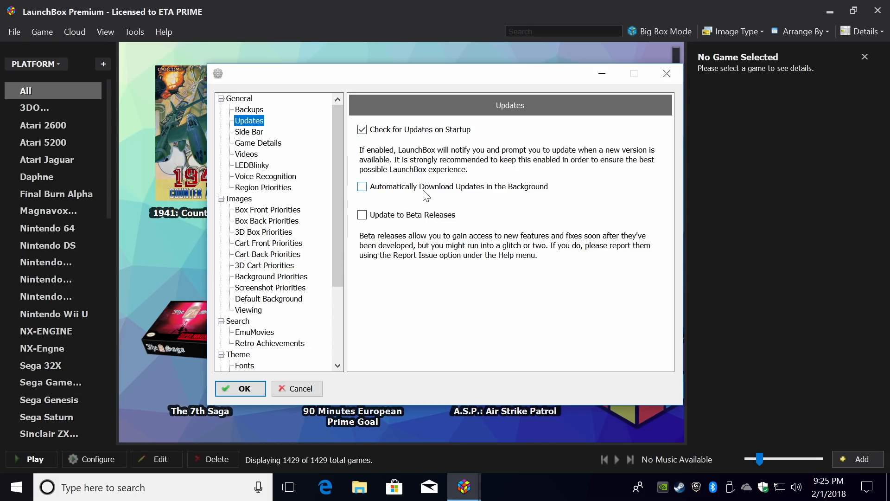
pyautogui.moveTo(524, 193)
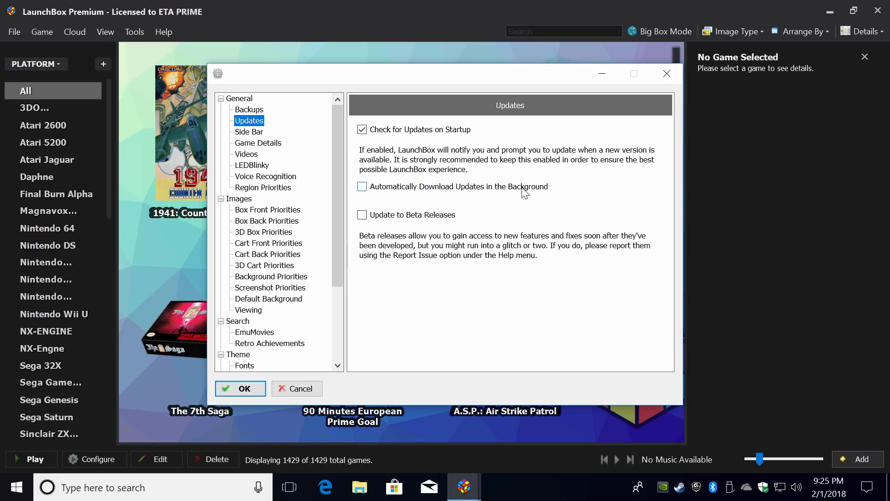
pyautogui.click(362, 187)
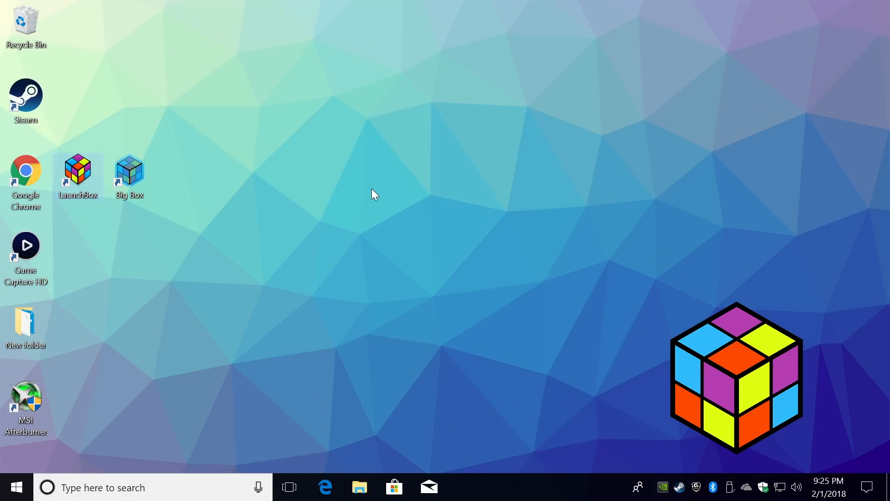
# Step: Relaunch LaunchBox 7.15, dismiss its welcome screen, and browse down the game library
pyautogui.doubleClick(78, 171)
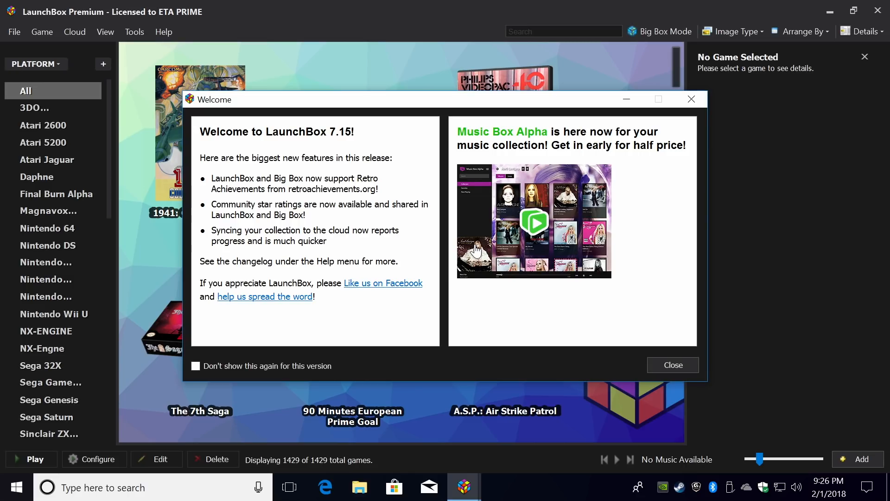
pyautogui.moveTo(661, 365)
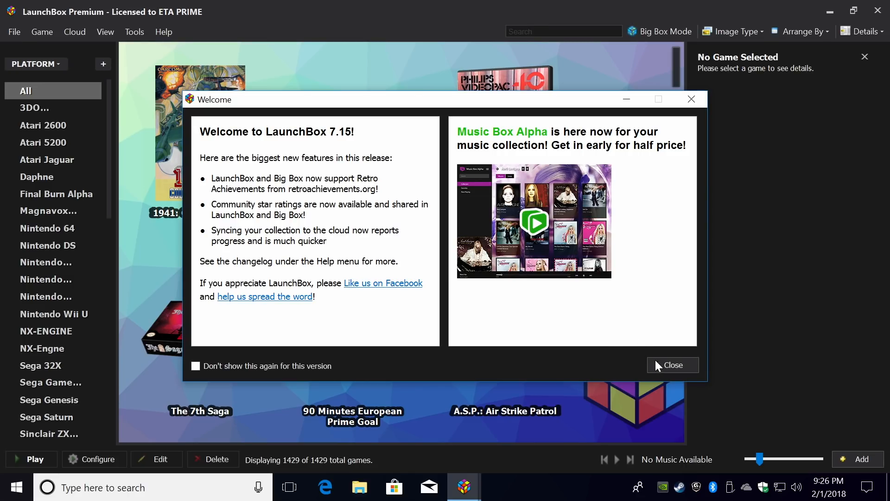
pyautogui.click(673, 365)
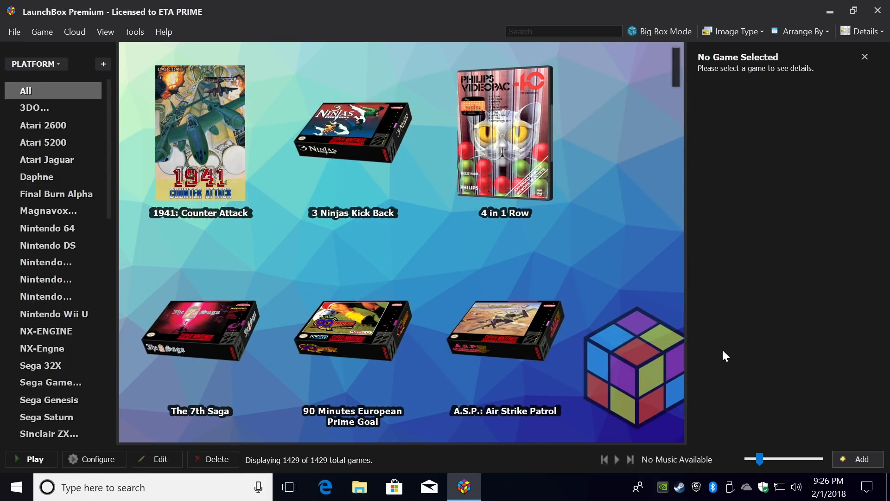
pyautogui.scroll(-3)
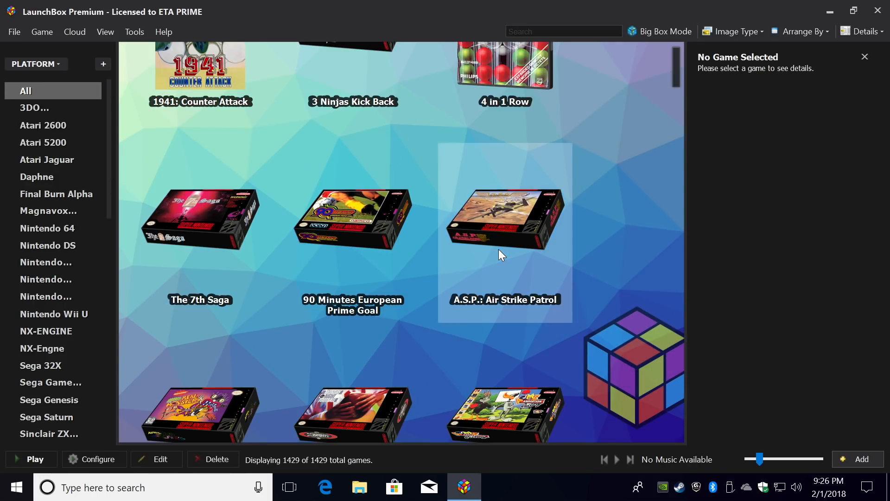
pyautogui.moveTo(474, 290)
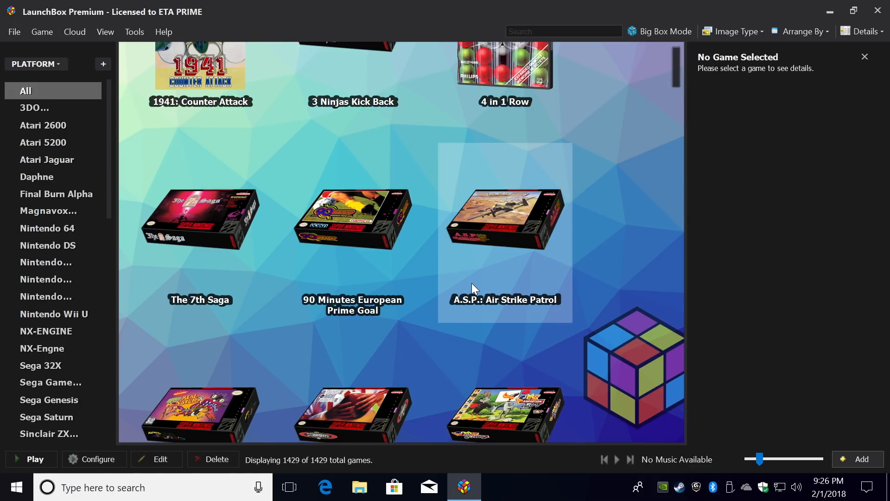
pyautogui.scroll(-3)
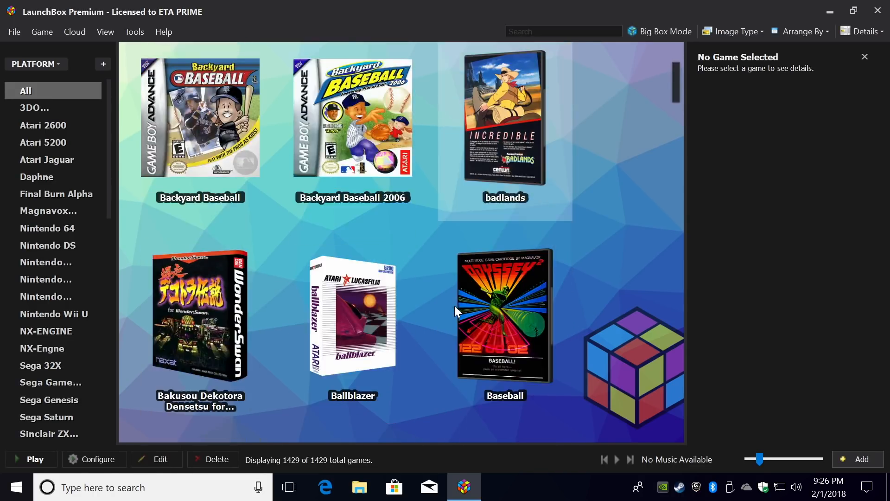
pyautogui.scroll(-3)
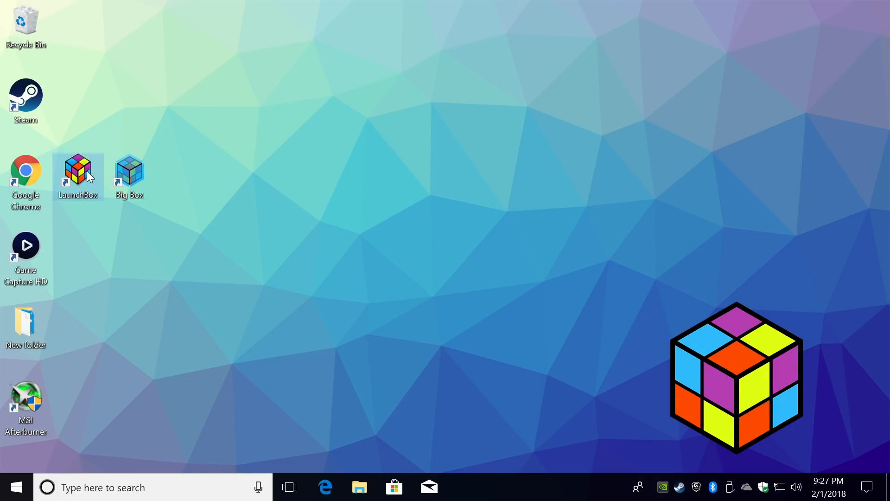
# Step: Relaunch LaunchBox as version 7.16 and dismiss its welcome screen to show the library
pyautogui.doubleClick(77, 172)
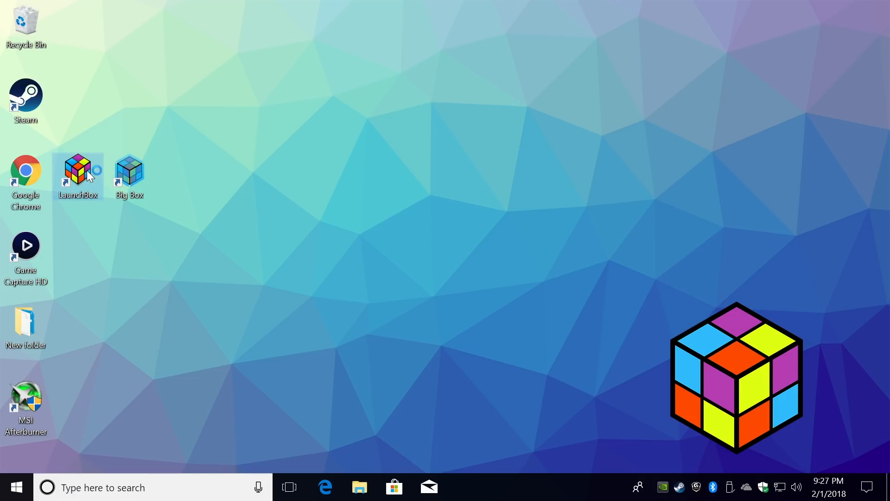
pyautogui.doubleClick(77, 171)
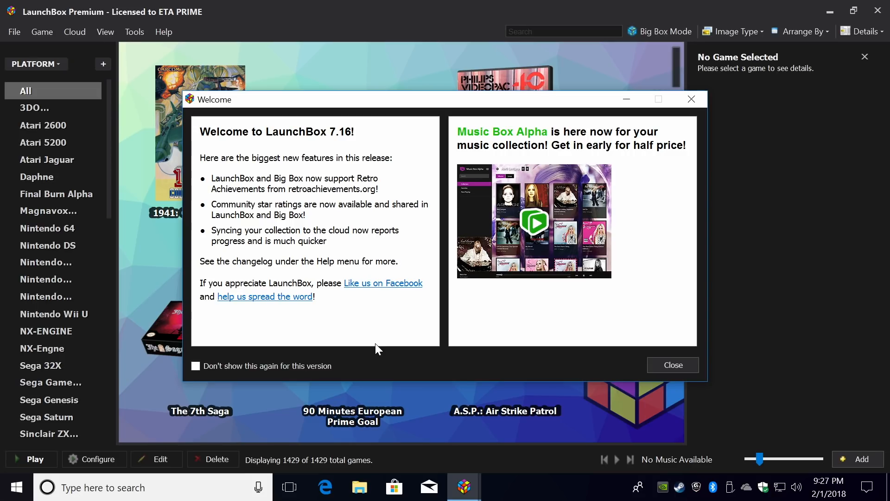
pyautogui.click(673, 365)
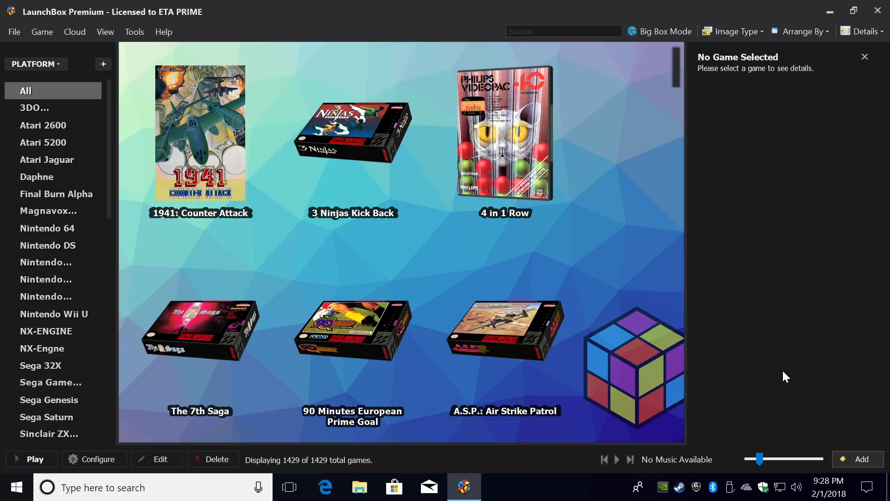
pyautogui.click(498, 486)
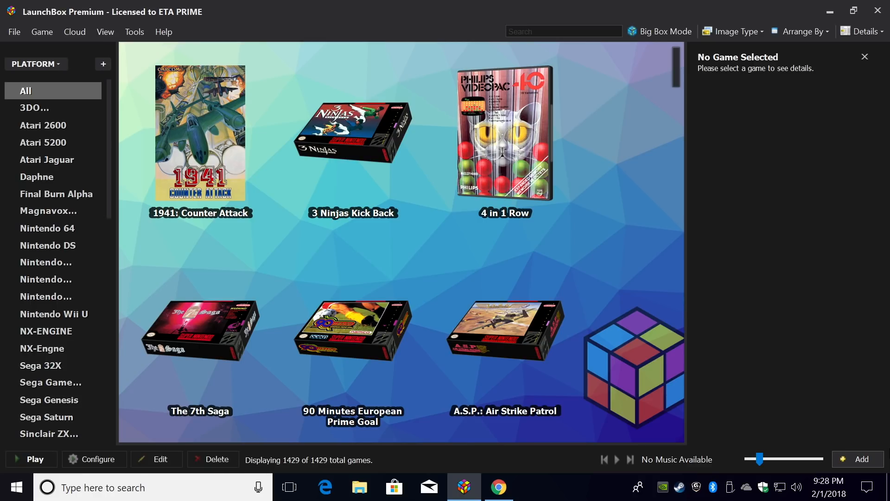
pyautogui.moveTo(539, 489)
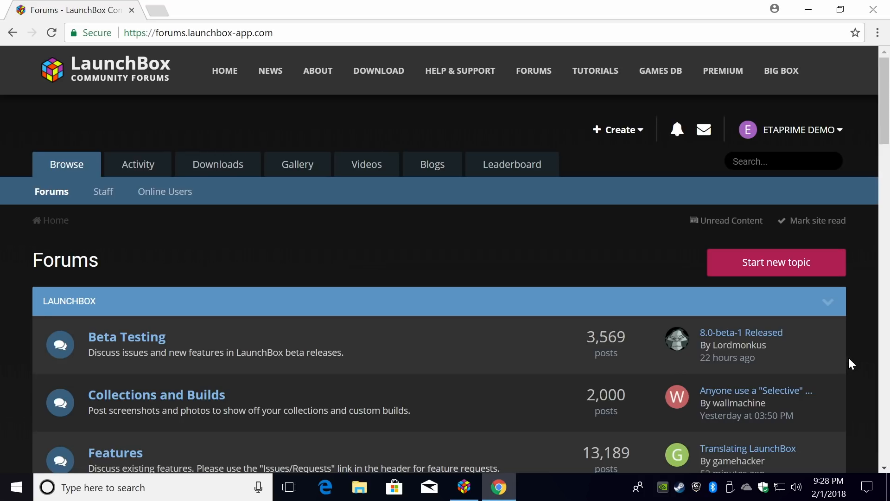
pyautogui.moveTo(117, 340)
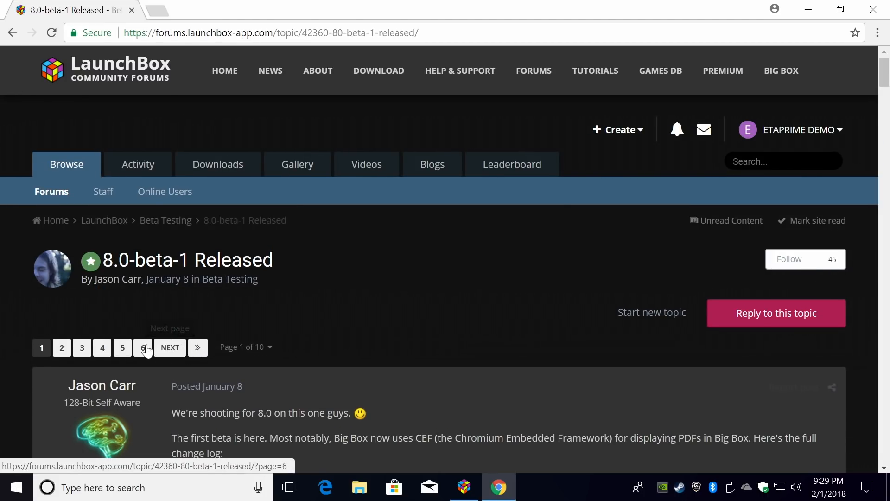
# Step: Browse page 6 of the 8.0-beta-1 Released forum topic, then return to LaunchBox
pyautogui.click(143, 347)
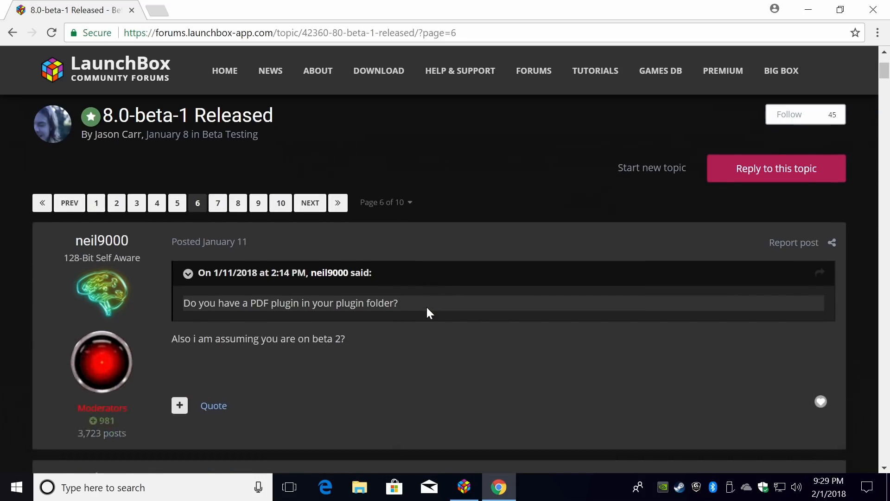
pyautogui.scroll(-3)
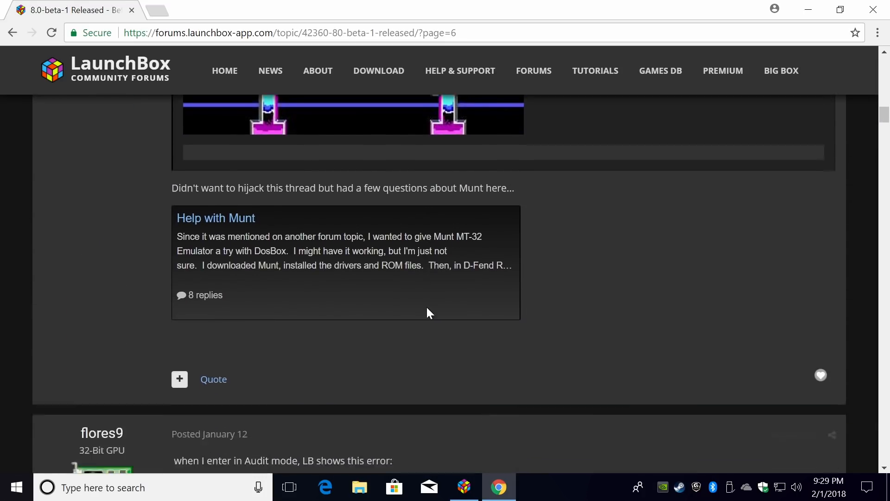
pyautogui.scroll(-3)
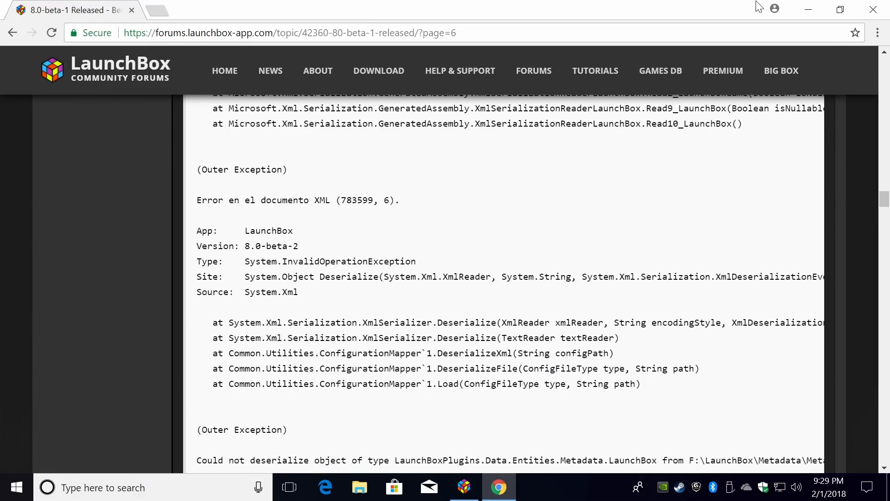
pyautogui.click(464, 487)
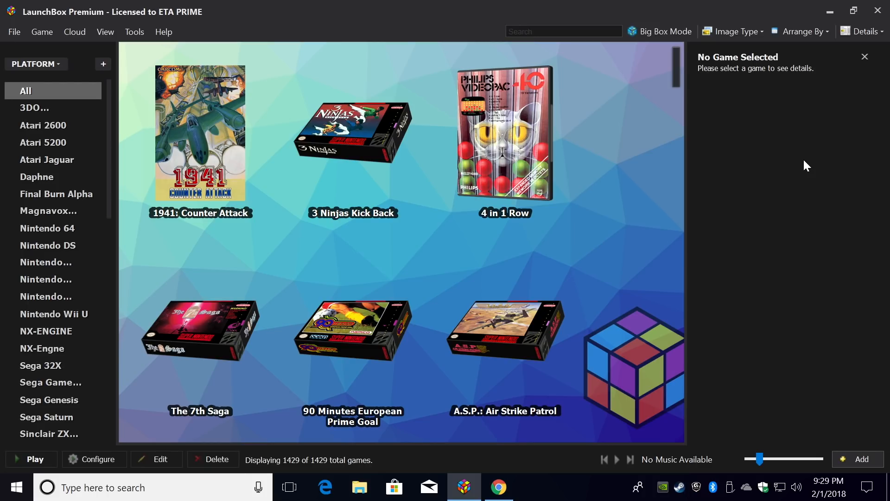
# Step: Tick Update to Beta Releases on the Options > Updates page, leaving it unsaved
pyautogui.click(133, 32)
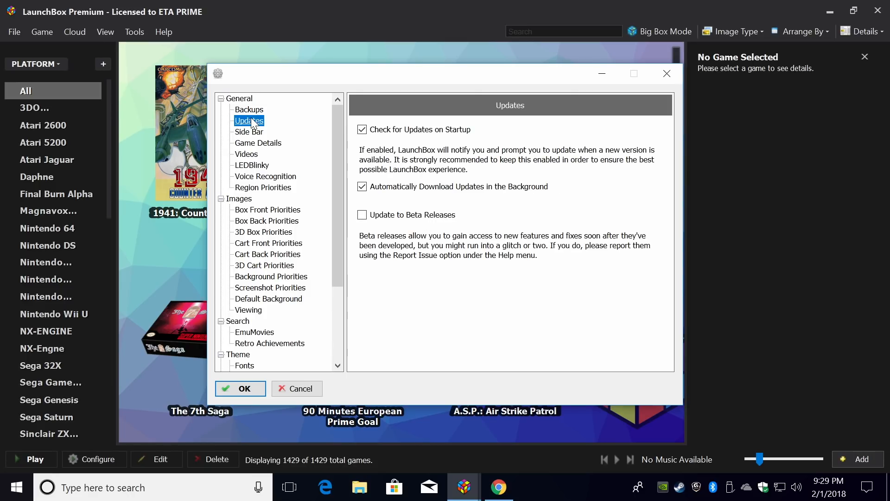
pyautogui.click(361, 215)
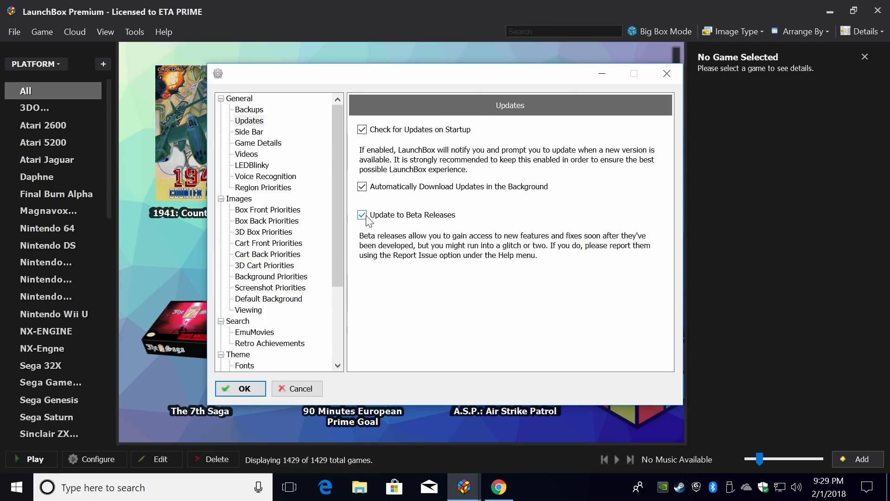
pyautogui.click(362, 215)
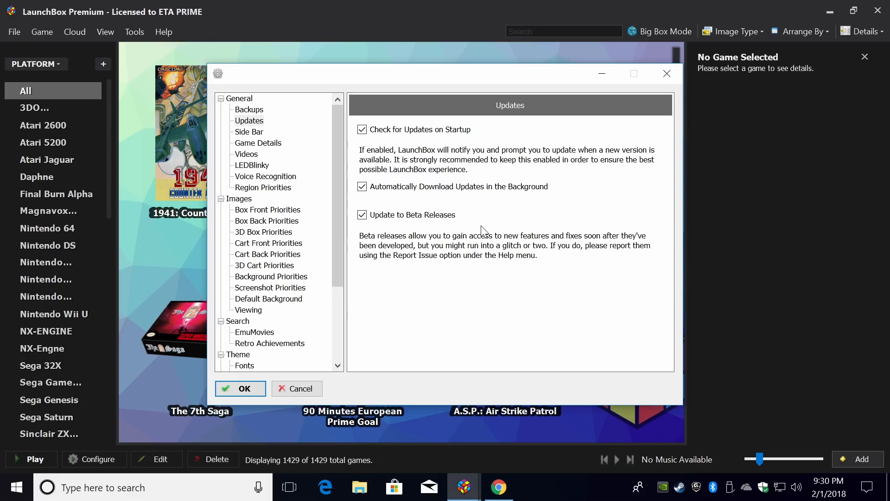
pyautogui.moveTo(484, 268)
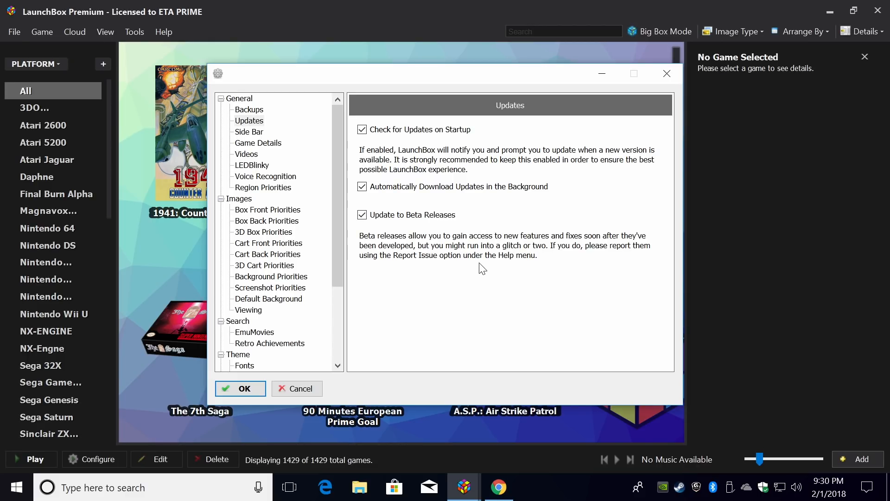
pyautogui.moveTo(524, 271)
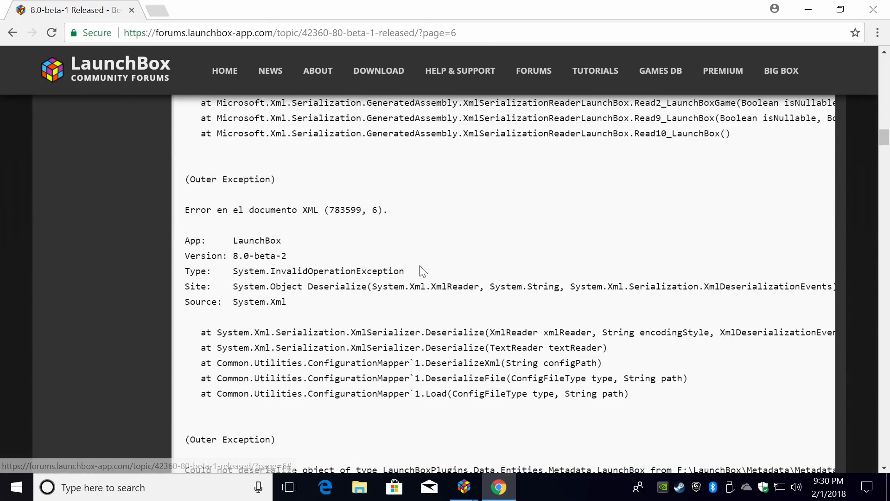
pyautogui.moveTo(812, 15)
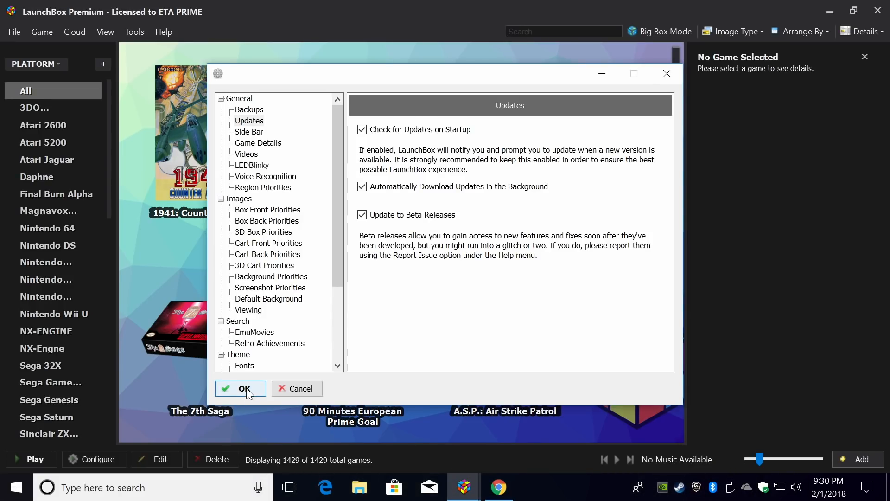
# Step: Save the beta releases setting with OK, returning to the game library
pyautogui.click(240, 389)
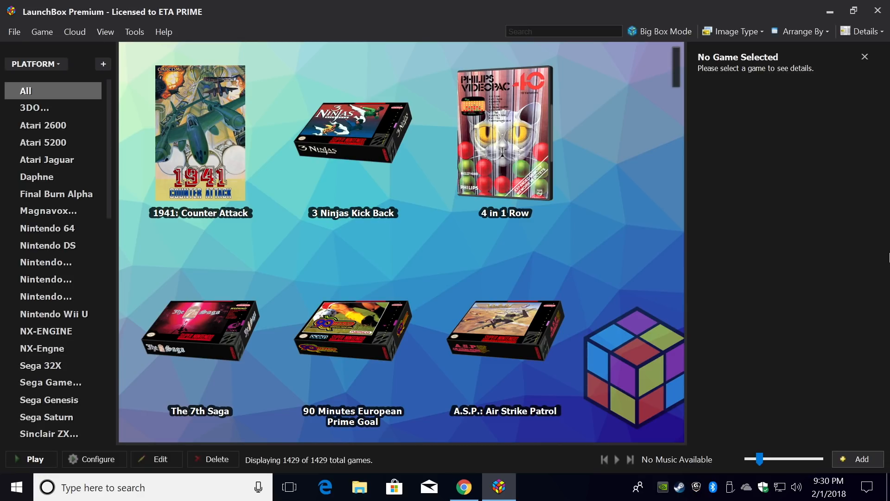
pyautogui.moveTo(291, 46)
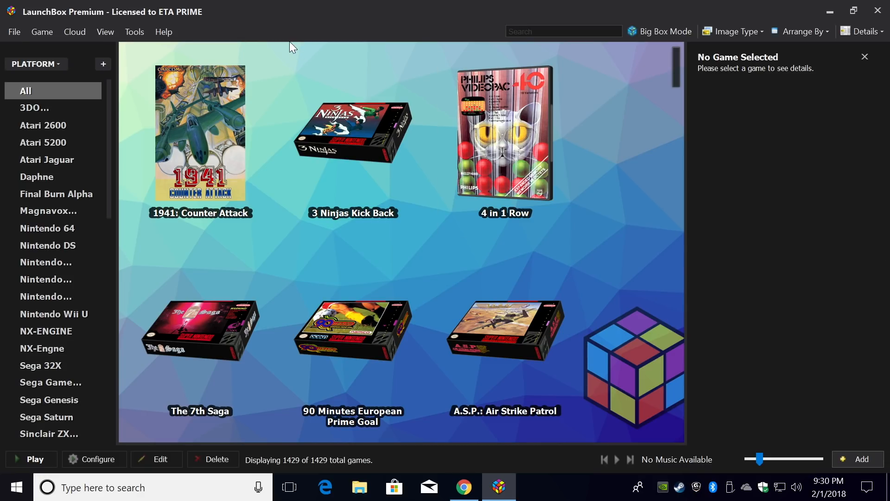
# Step: Untick Automatically Download Updates in the Background on the Updates page and save
pyautogui.click(133, 31)
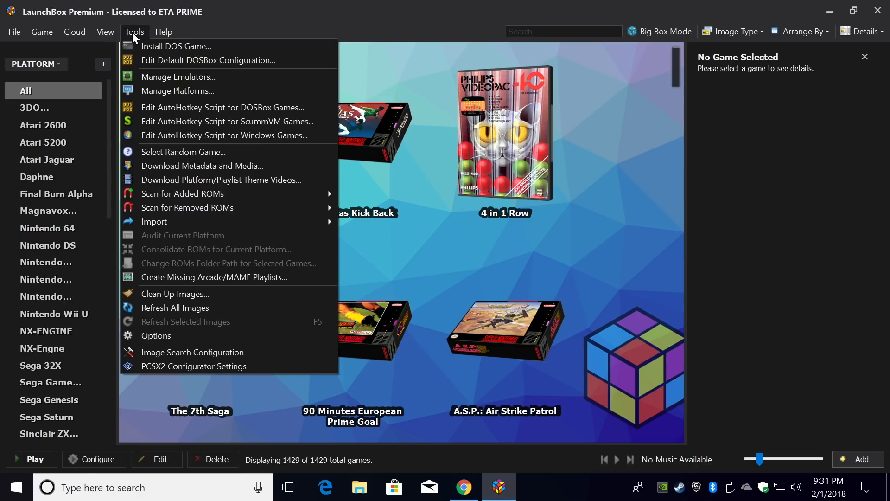
pyautogui.moveTo(176, 345)
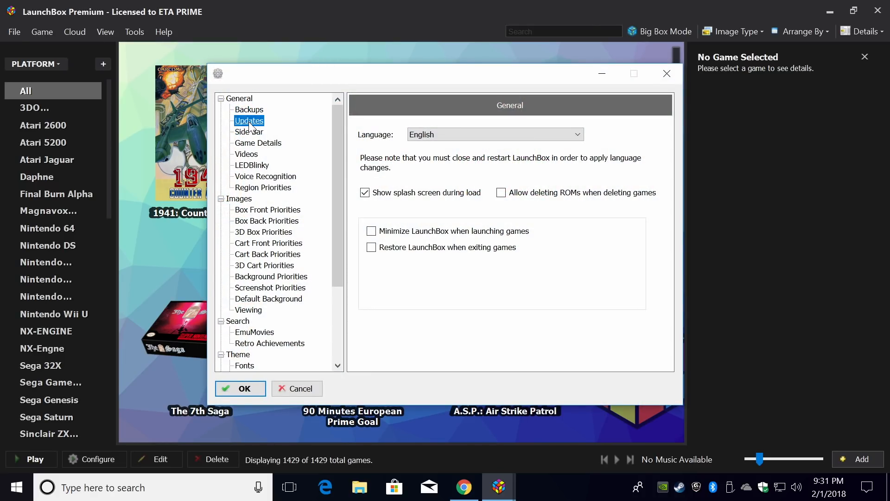
pyautogui.click(249, 119)
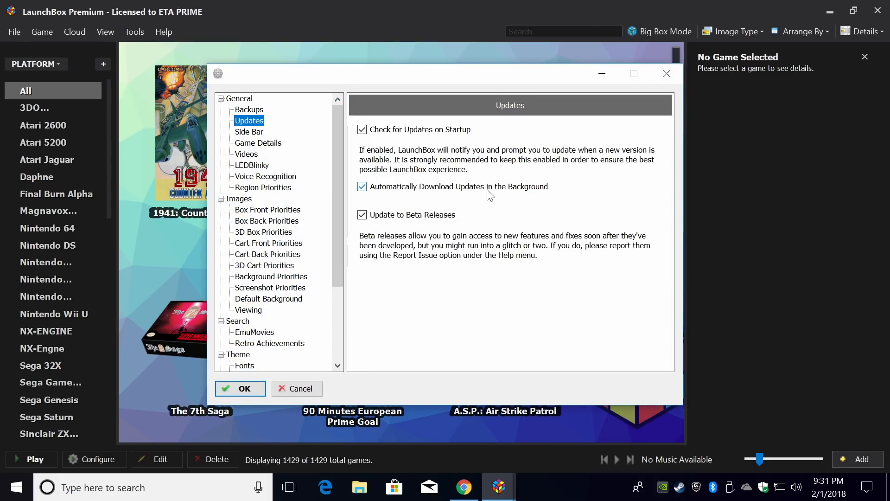
pyautogui.click(362, 186)
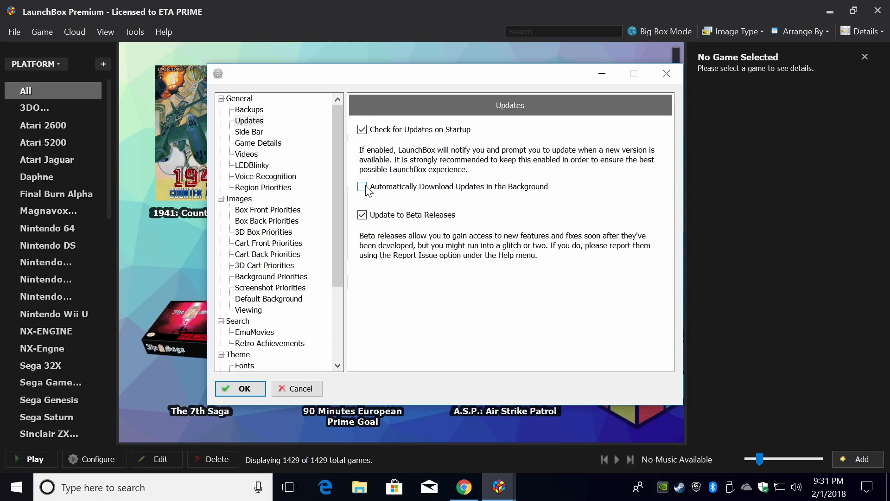
pyautogui.click(240, 388)
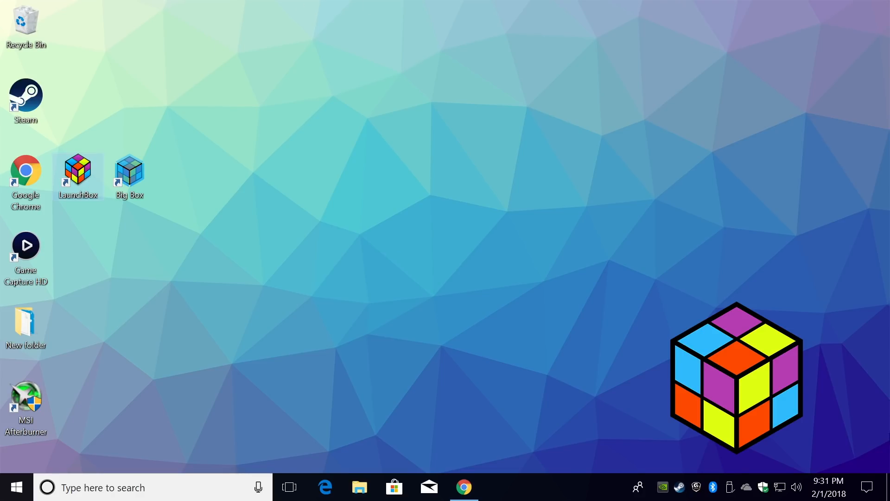
# Step: Relaunch LaunchBox from the desktop shortcut and accept the new beta version update prompt
pyautogui.doubleClick(78, 170)
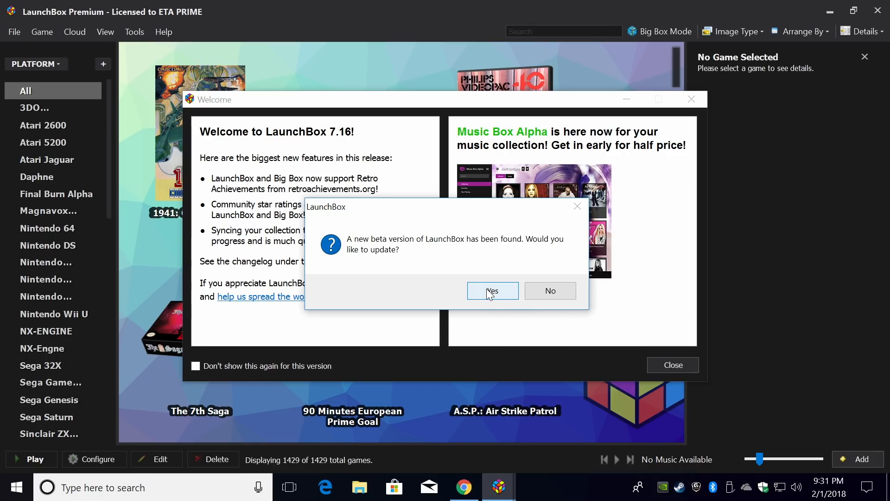
pyautogui.click(492, 290)
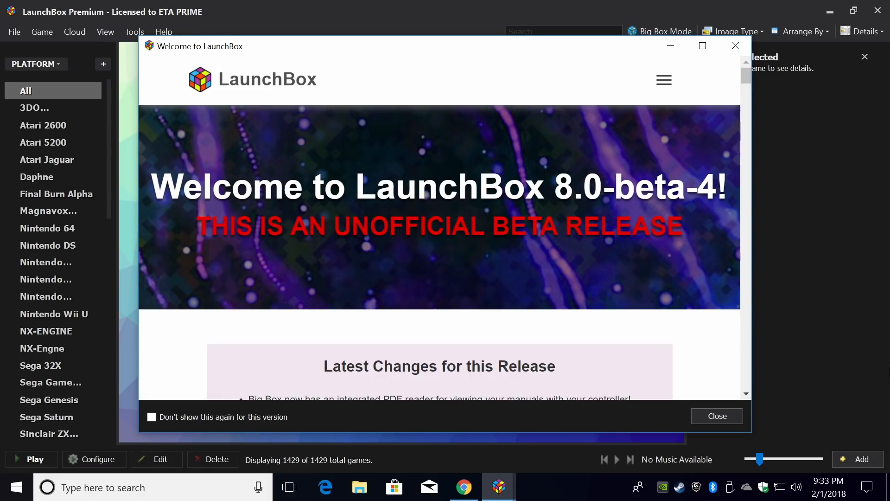
# Step: Scroll the 8.0-beta-4 welcome changelog down to the Music Box Alpha announcement
pyautogui.scroll(-3)
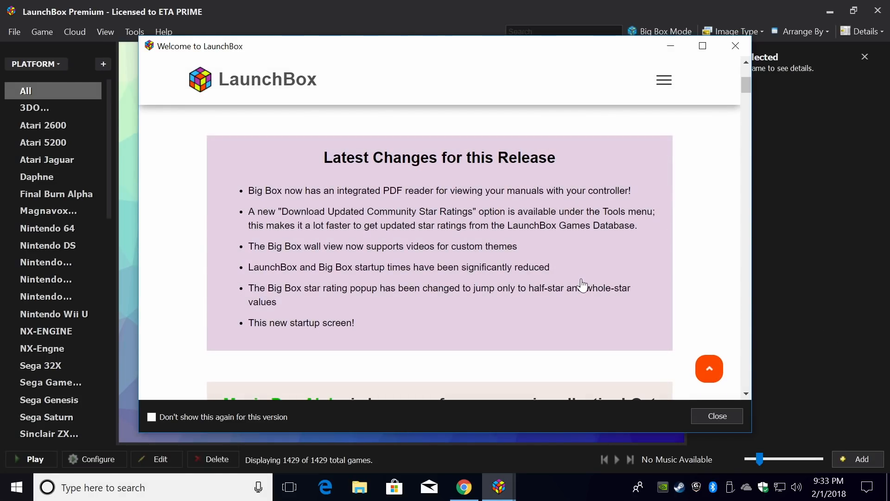
pyautogui.moveTo(383, 207)
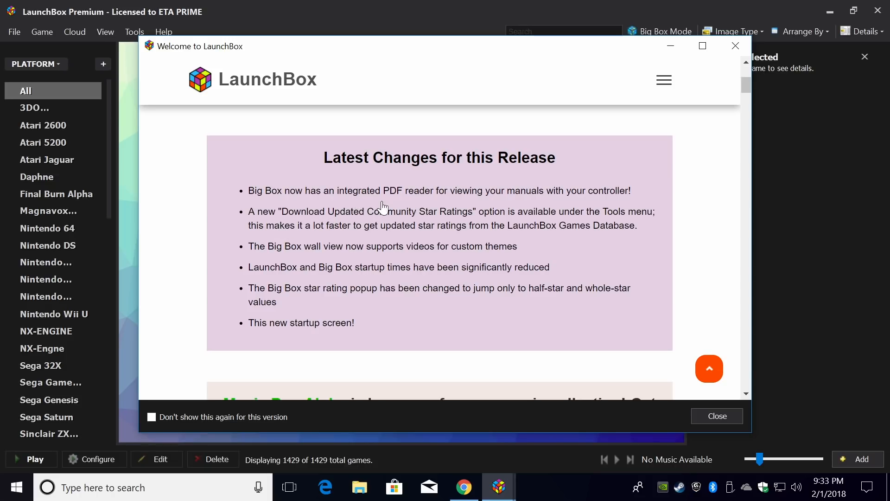
pyautogui.moveTo(570, 198)
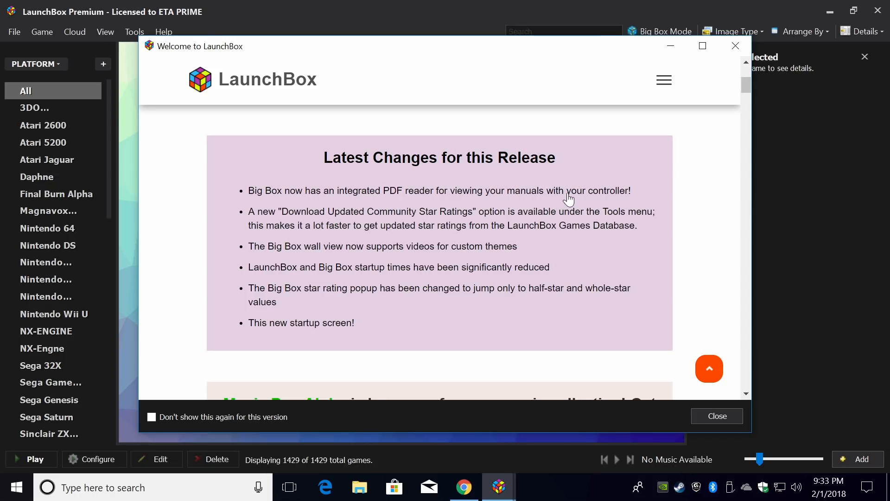
pyautogui.moveTo(621, 199)
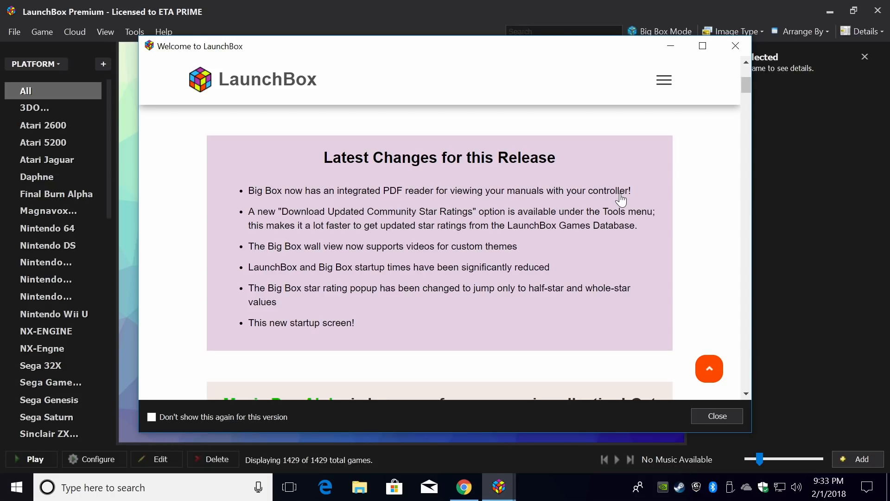
pyautogui.scroll(-3)
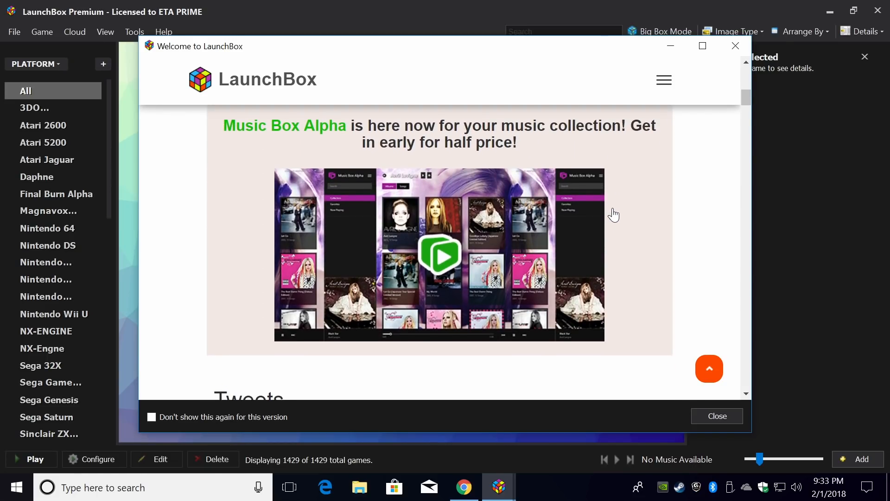